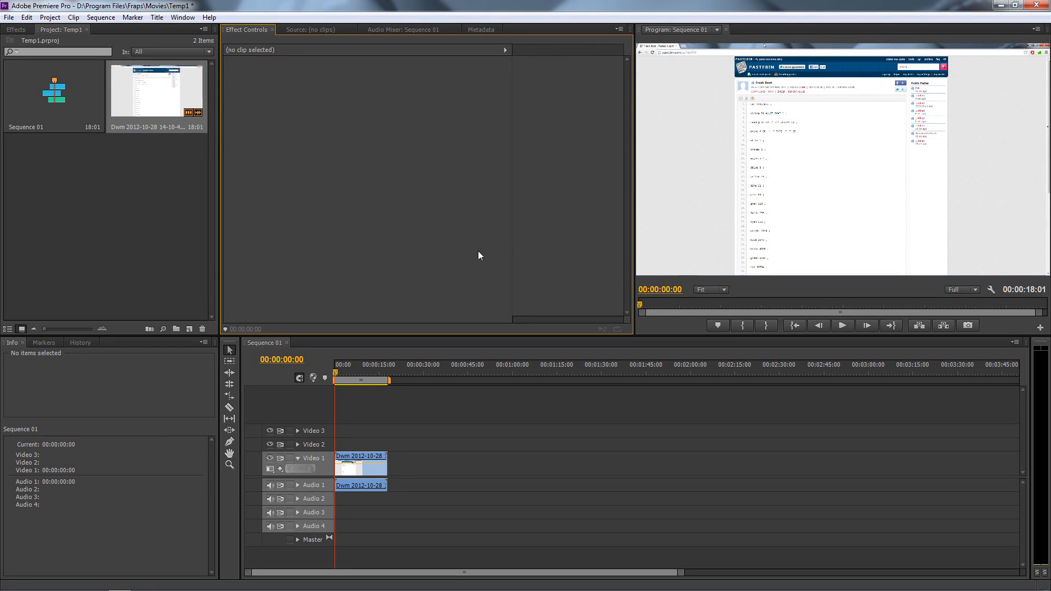
mouse_move(205, 77)
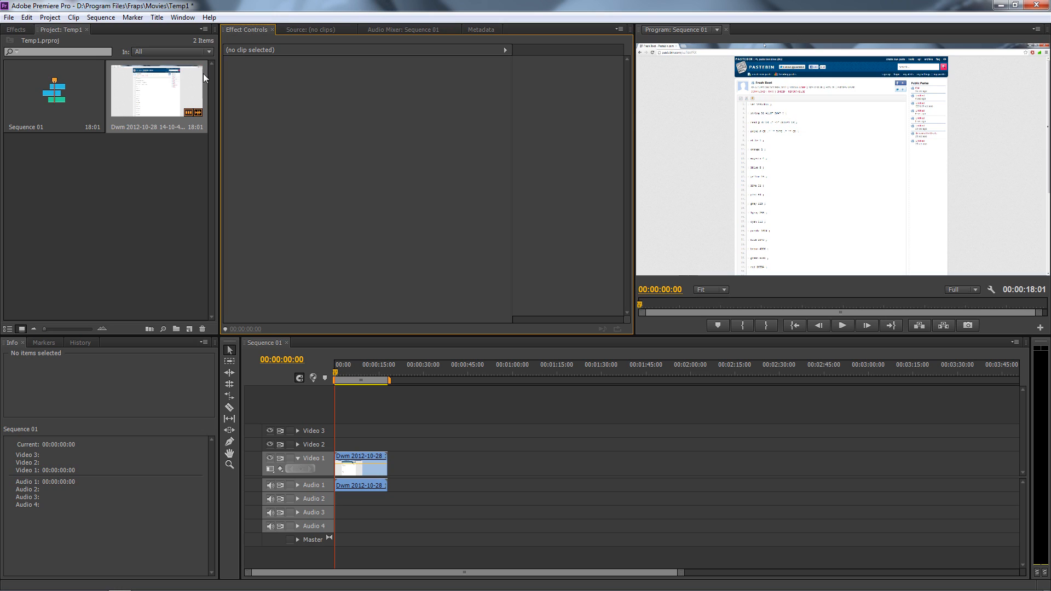
mouse_move(732, 181)
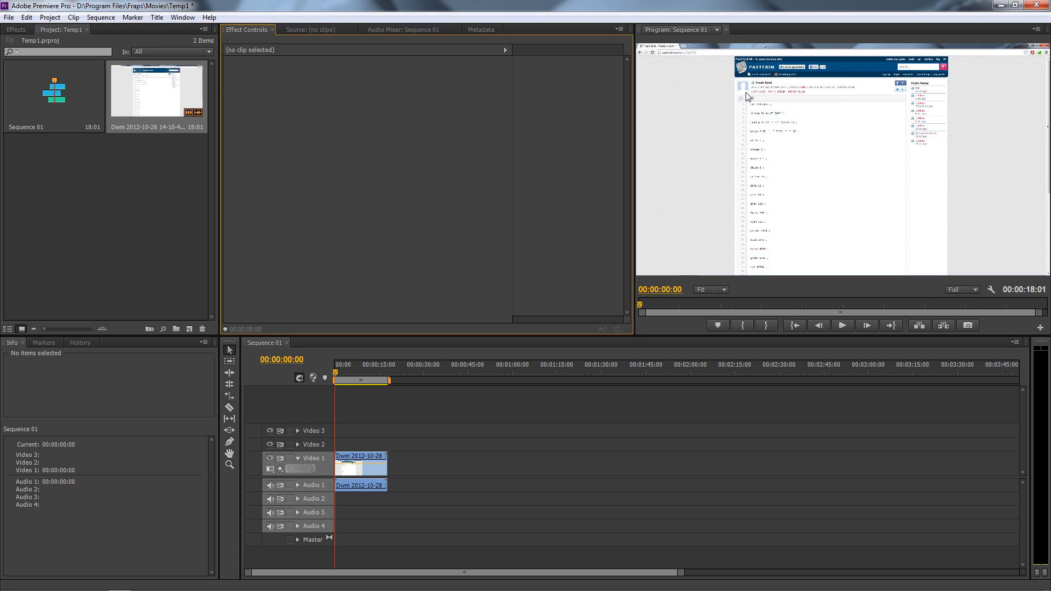
mouse_move(729, 130)
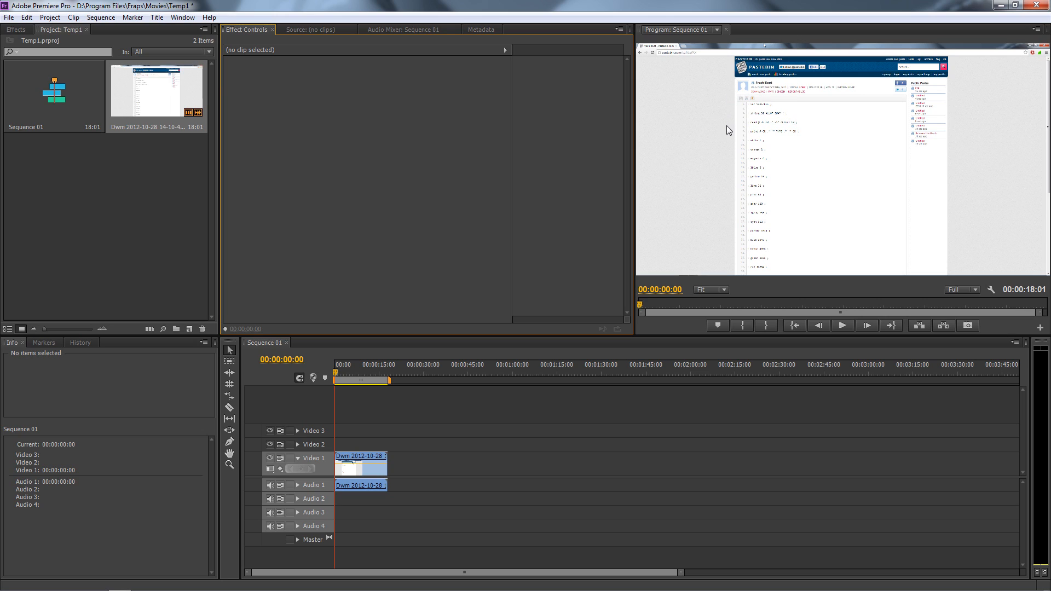
mouse_move(754, 199)
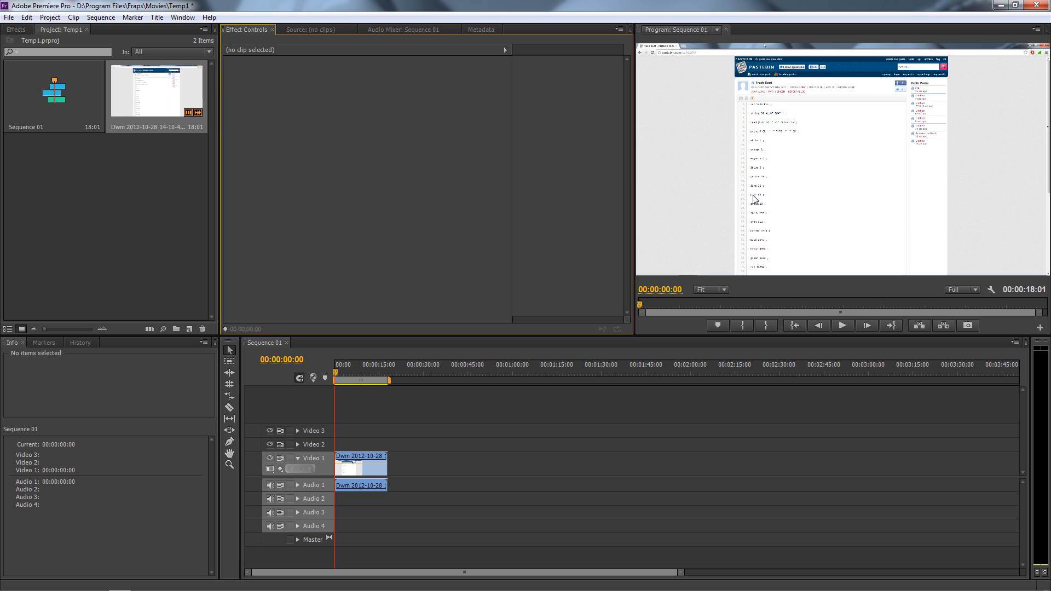
mouse_move(742, 153)
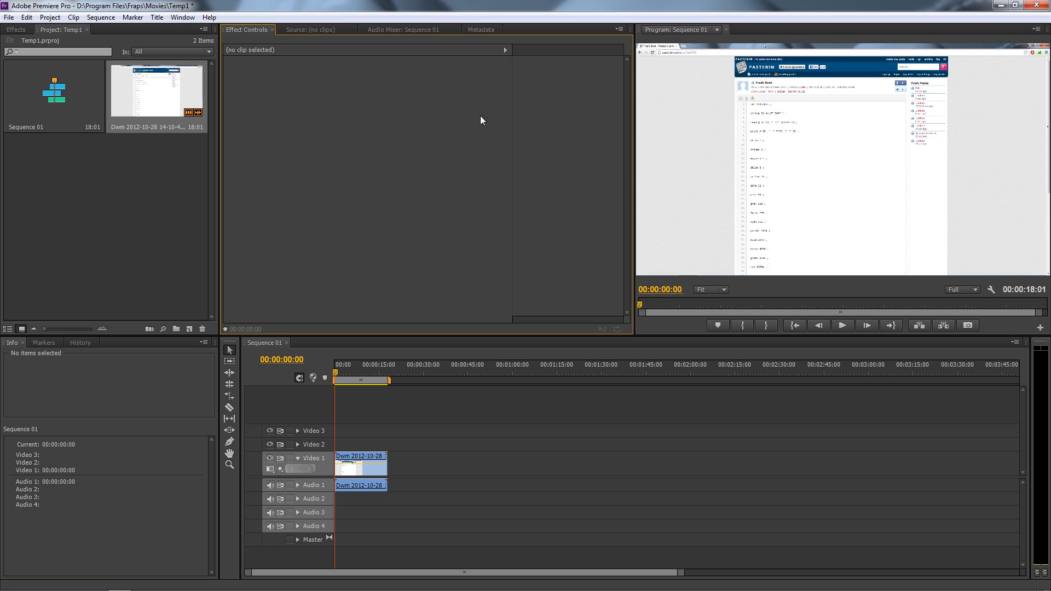
mouse_move(600, 62)
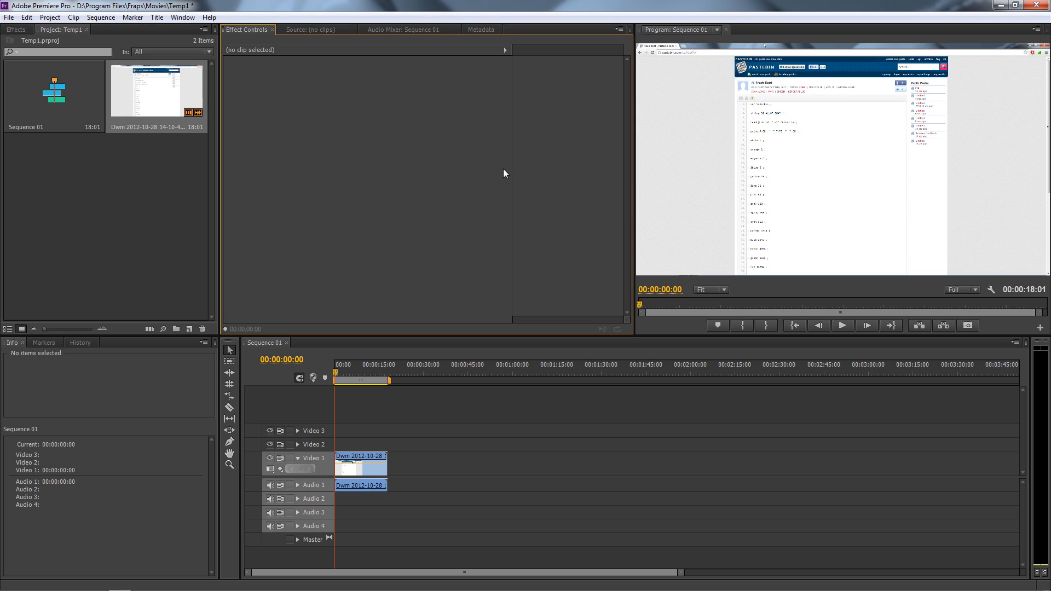
mouse_move(342, 162)
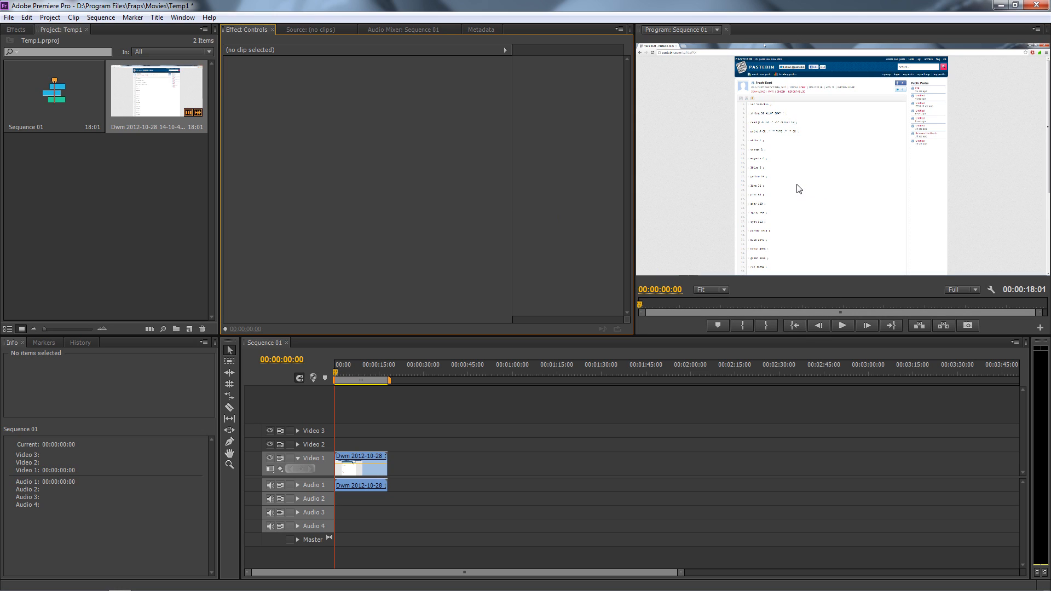
mouse_move(80, 93)
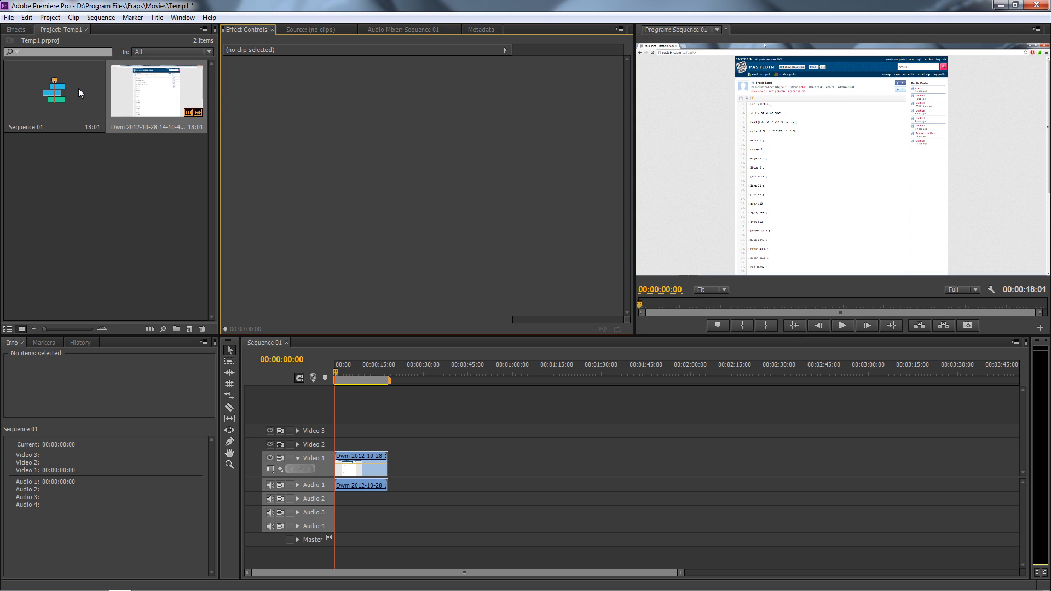
mouse_move(180, 117)
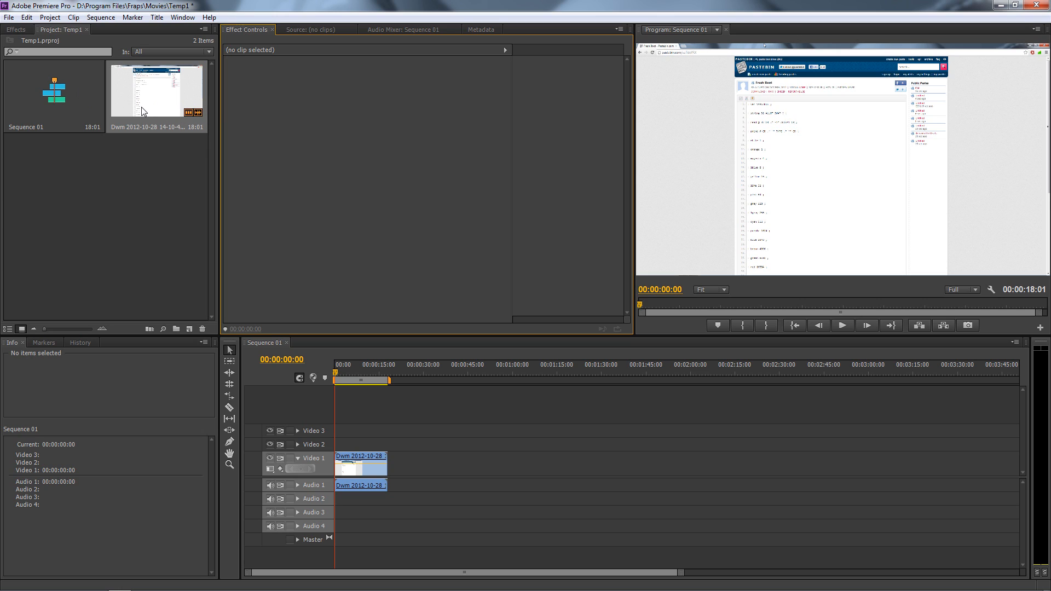
mouse_move(350, 444)
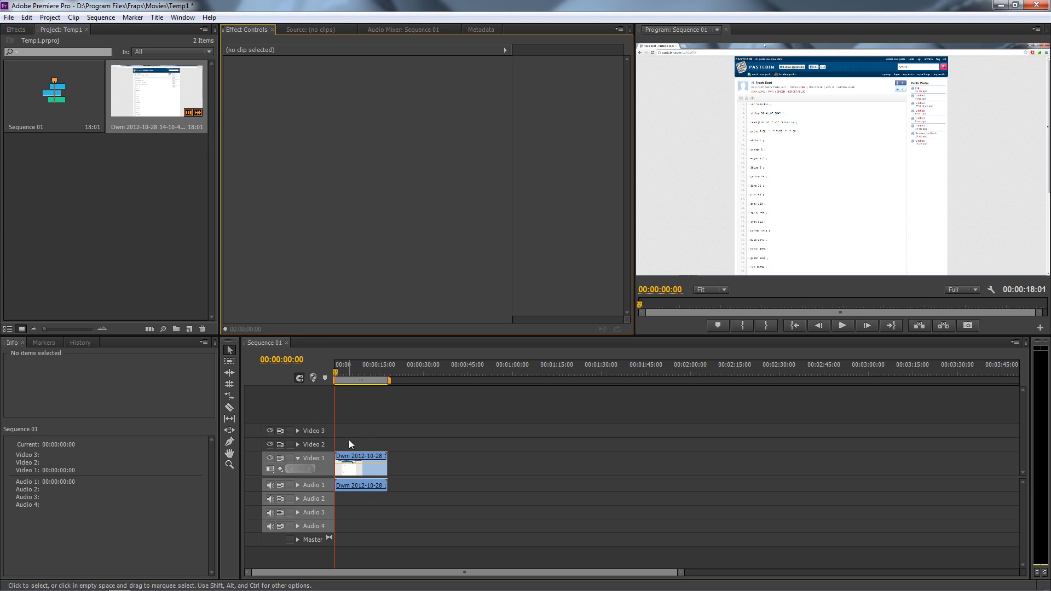
mouse_move(416, 270)
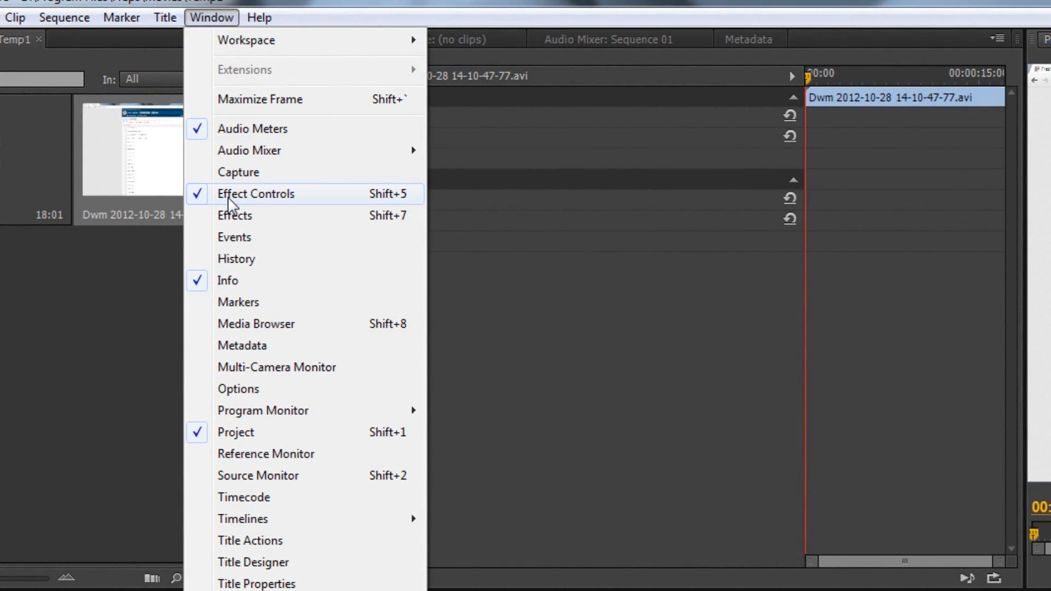
mouse_move(250, 210)
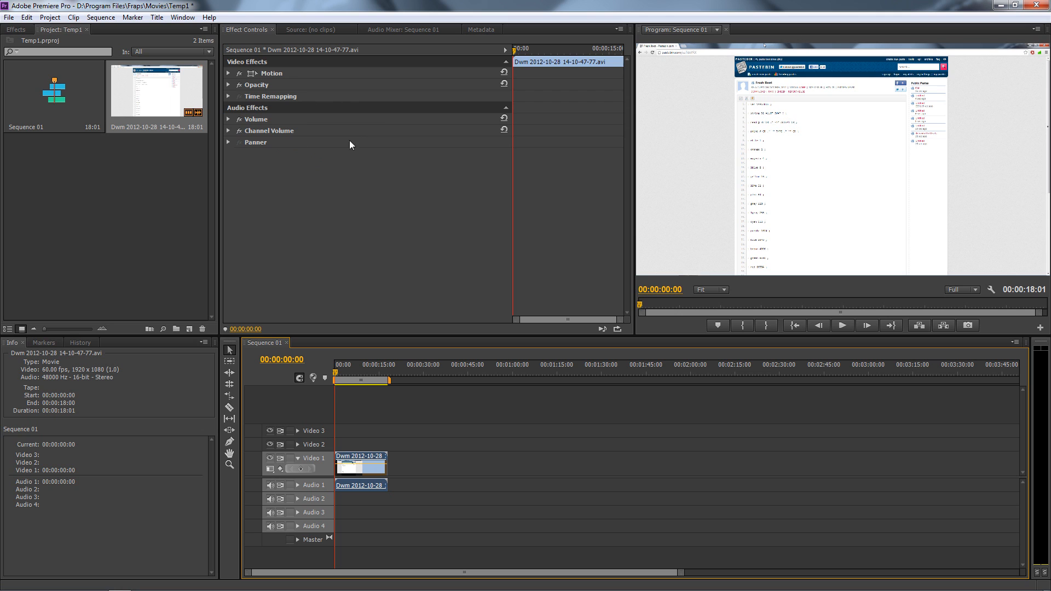
mouse_move(357, 476)
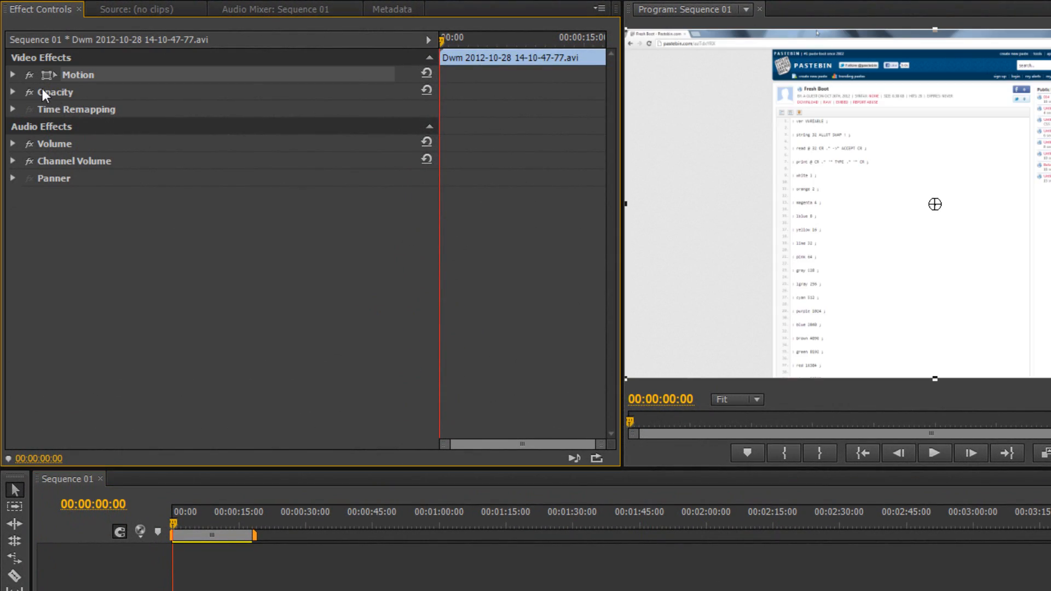
- Expand the clip's Motion settings and enable Uniform Scale so width and height scale together
click(12, 75)
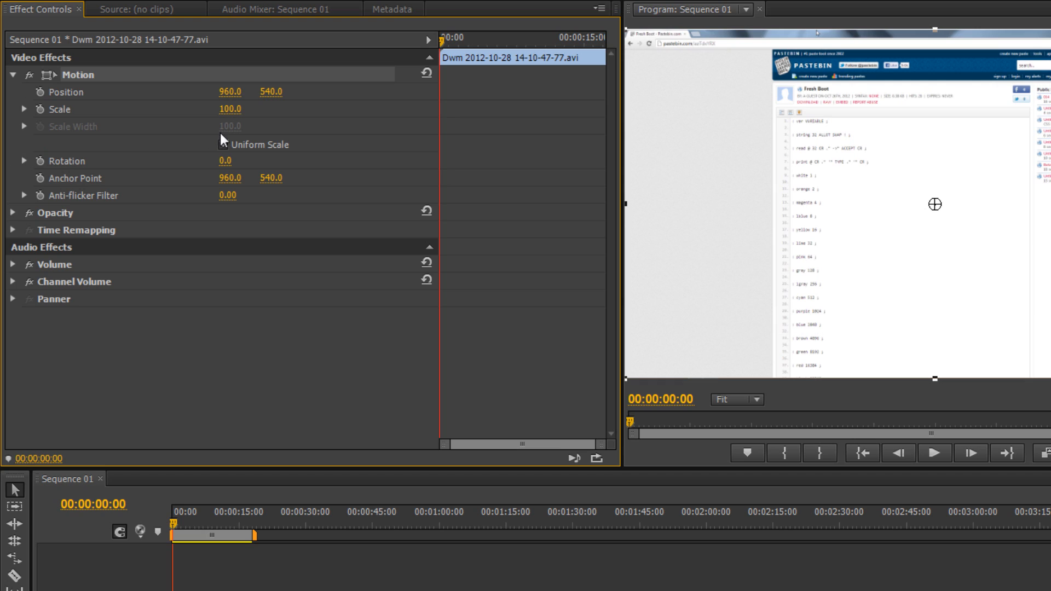
click(224, 145)
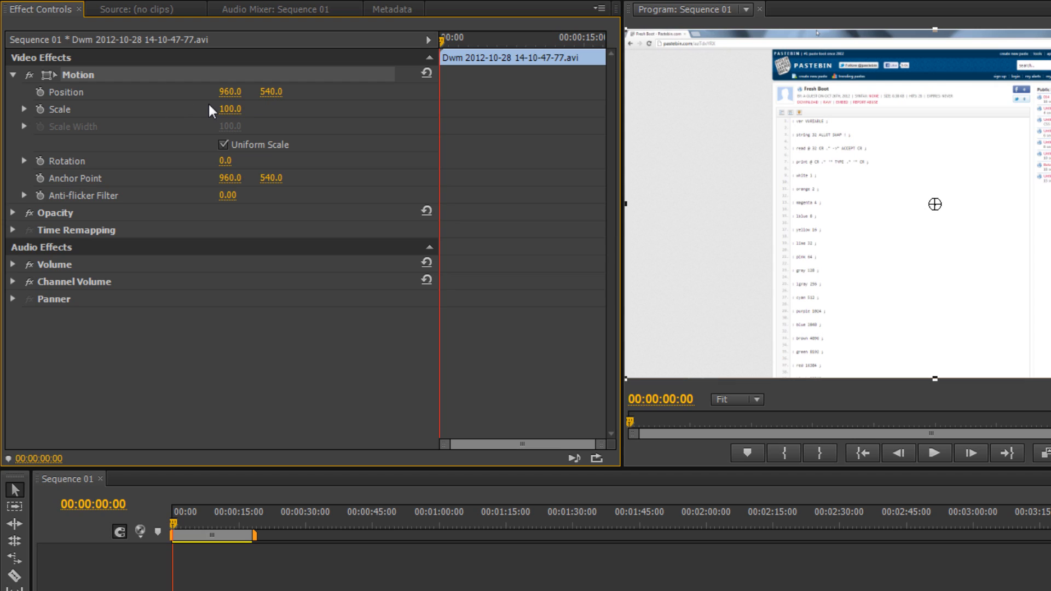
mouse_move(773, 261)
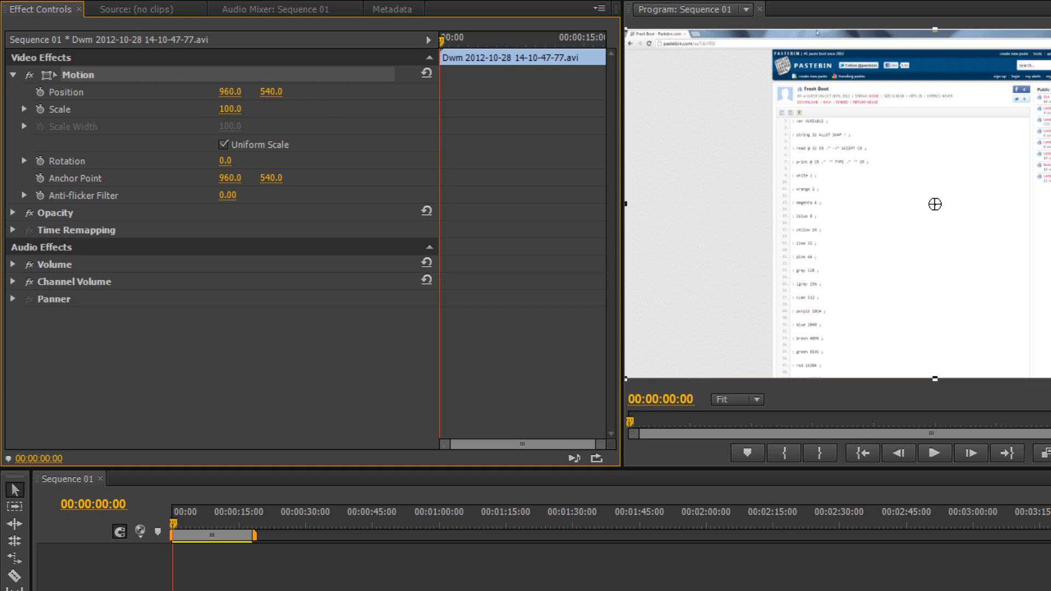
mouse_move(723, 183)
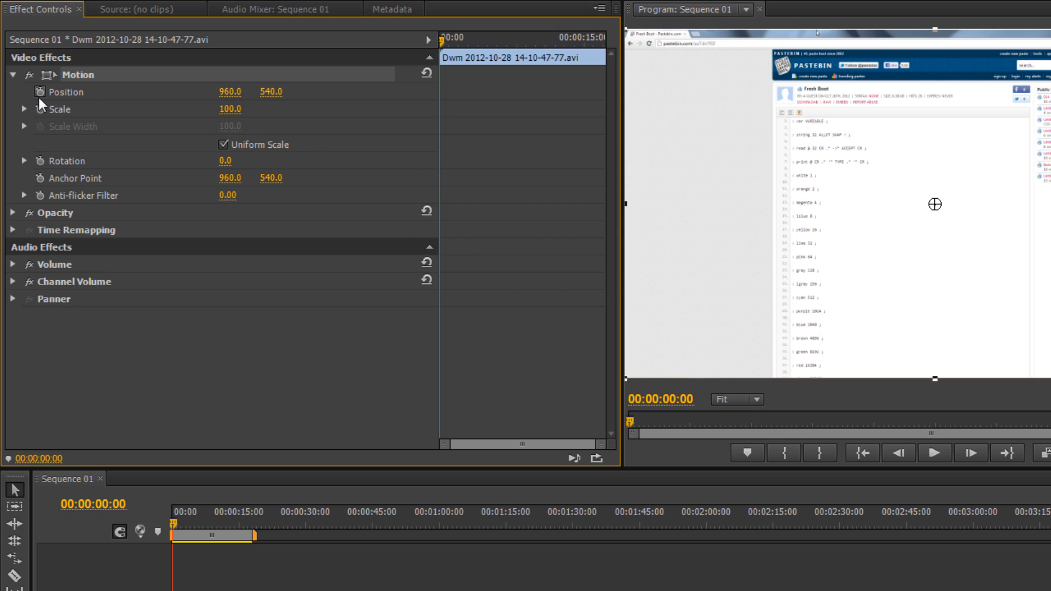
mouse_move(41, 110)
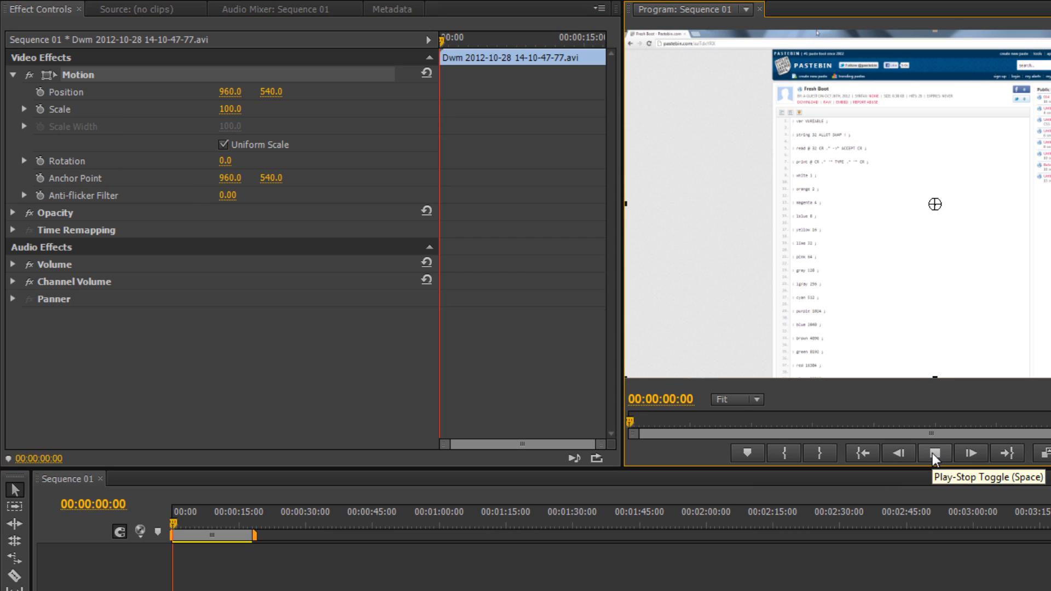
- Play to 00:00:02:39 and enable keyframing for Position and Scale at that time
click(933, 452)
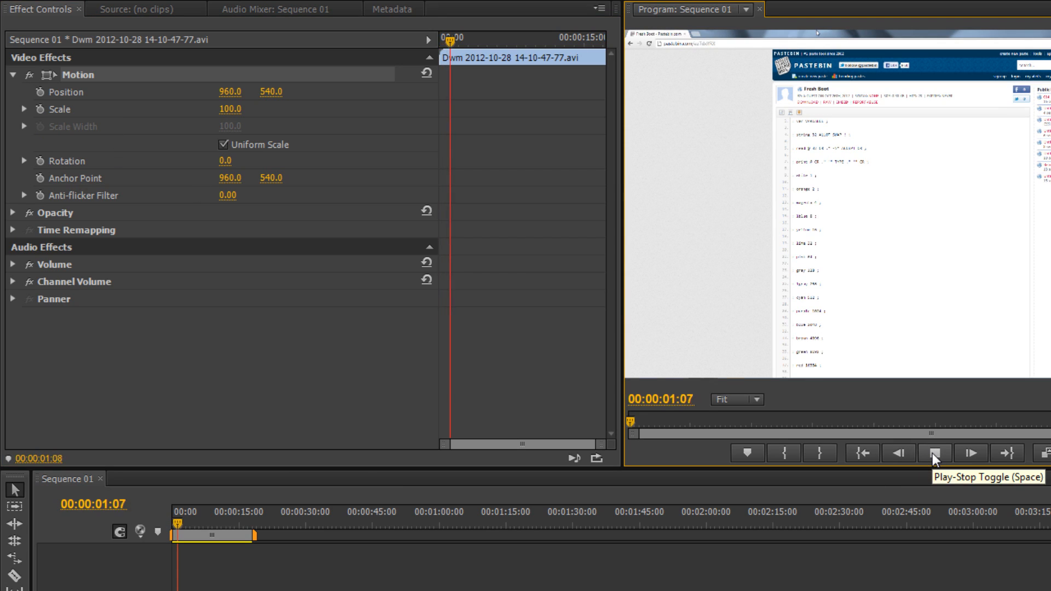
click(935, 453)
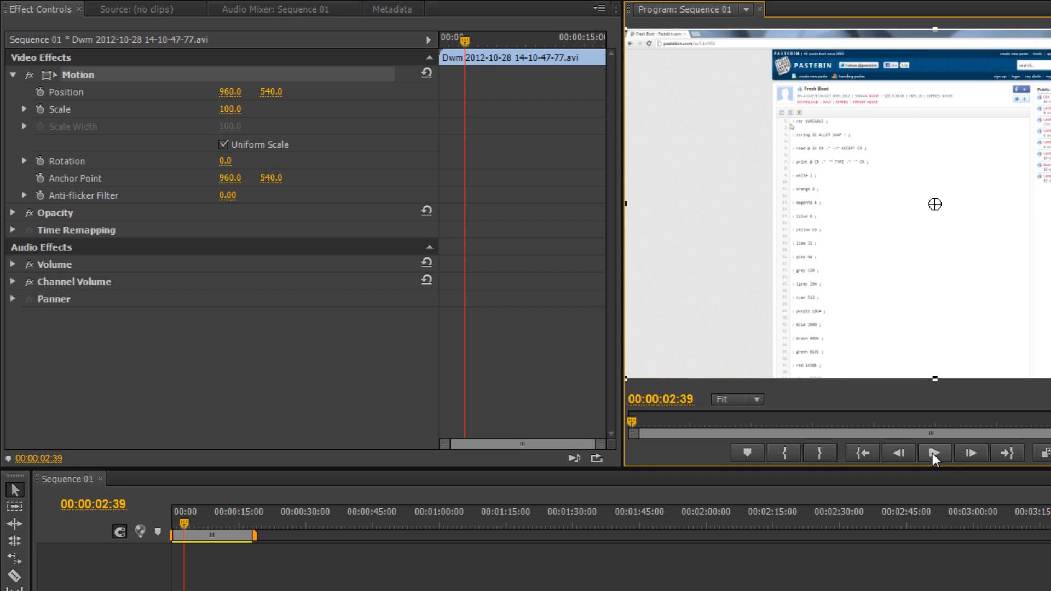
click(934, 453)
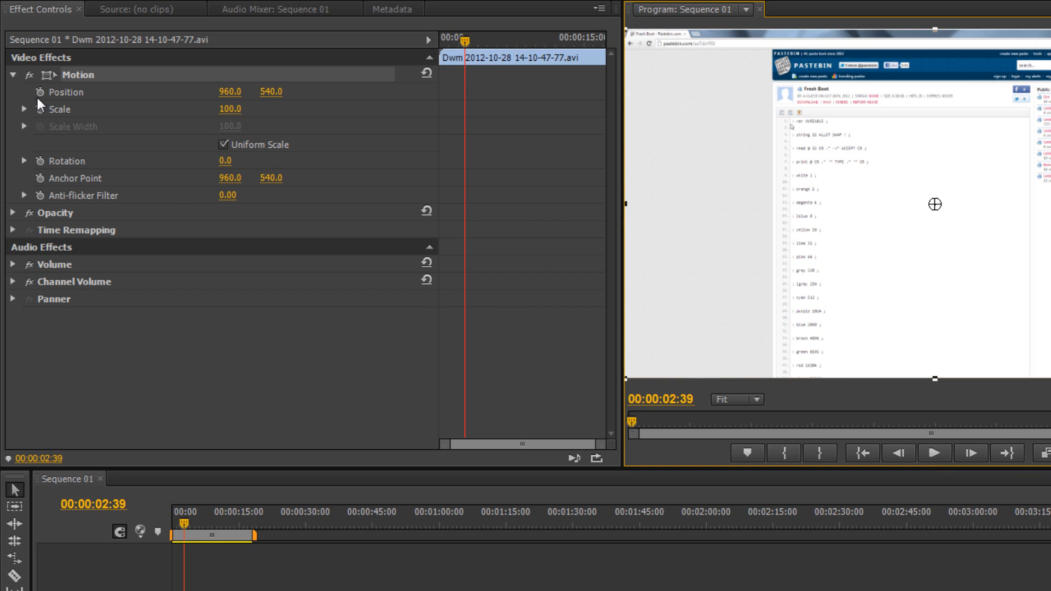
click(42, 91)
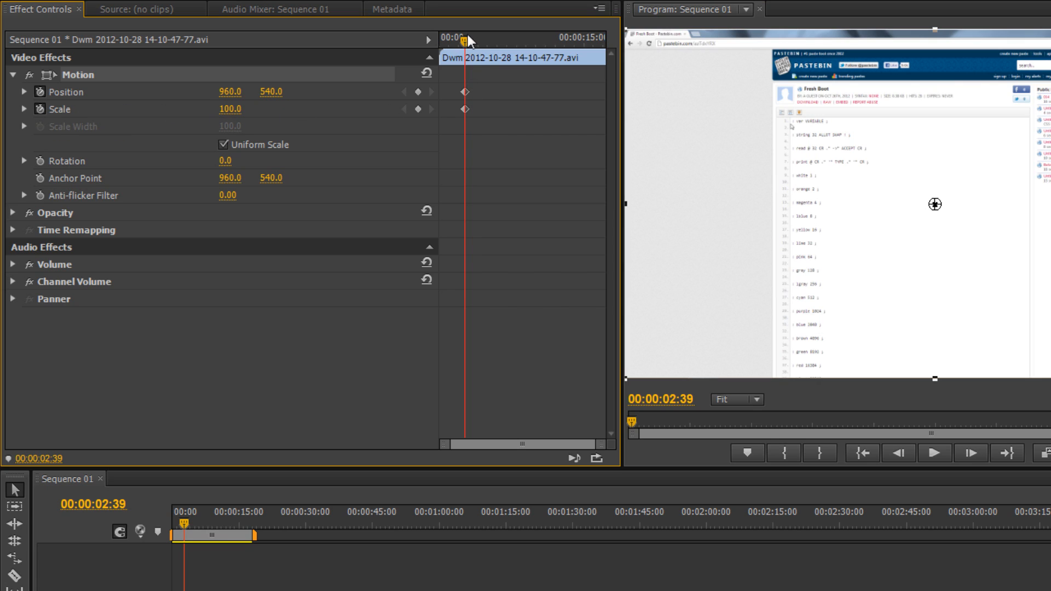
mouse_move(460, 310)
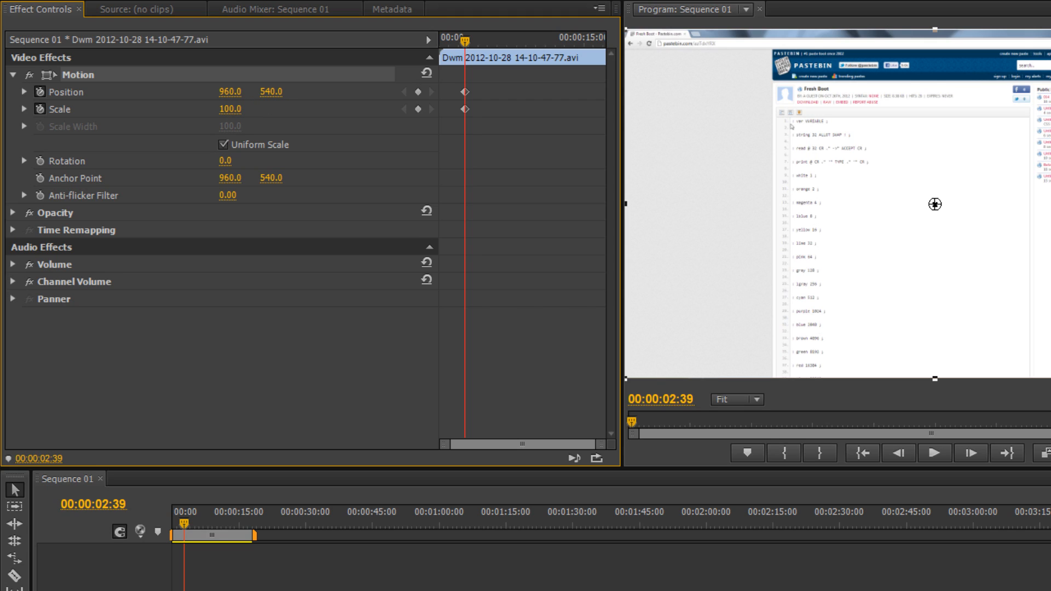
mouse_move(240, 127)
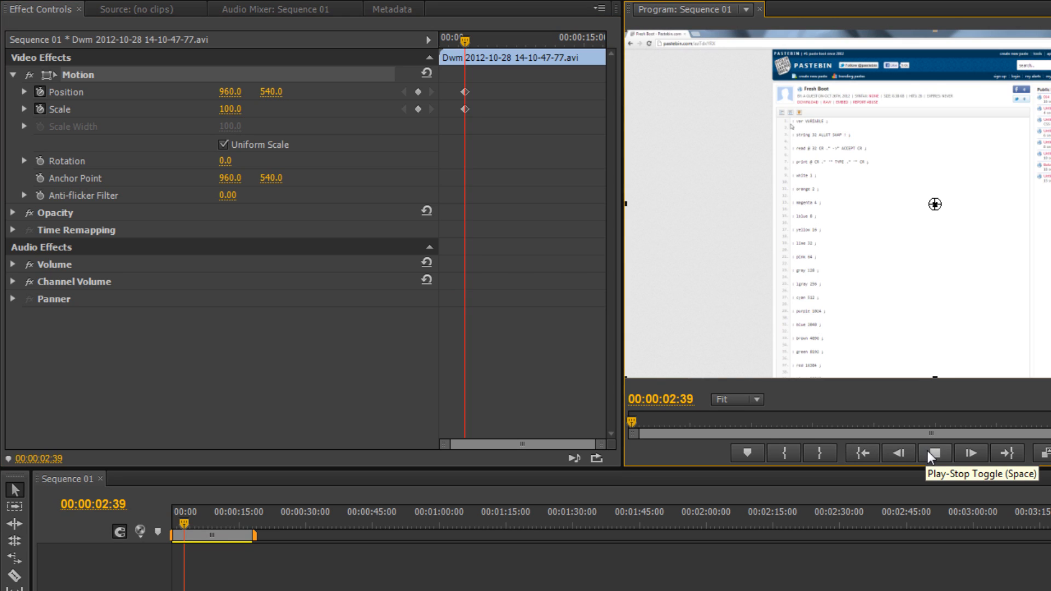
- Play to about 3:49 and keyframe Scale 200% with Position 1008.3, 763.6 for the zoom-in
click(934, 453)
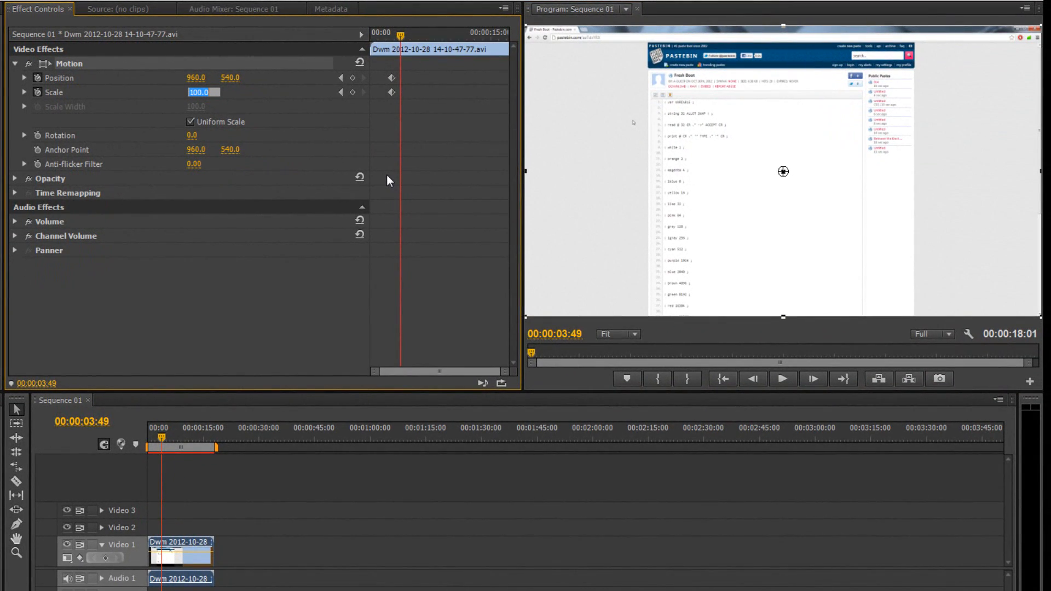
text(5)
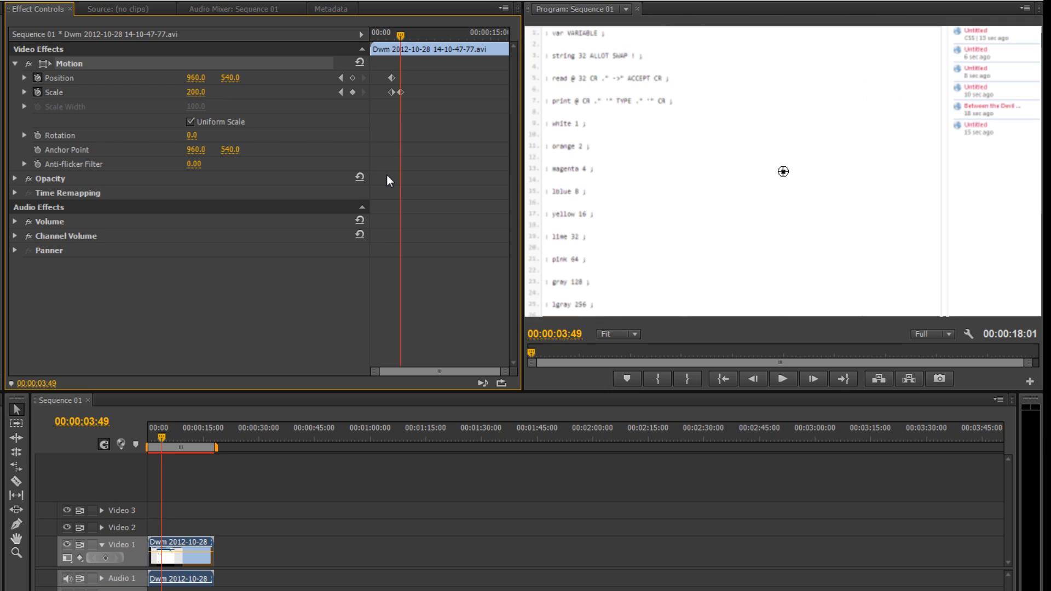
mouse_move(338, 126)
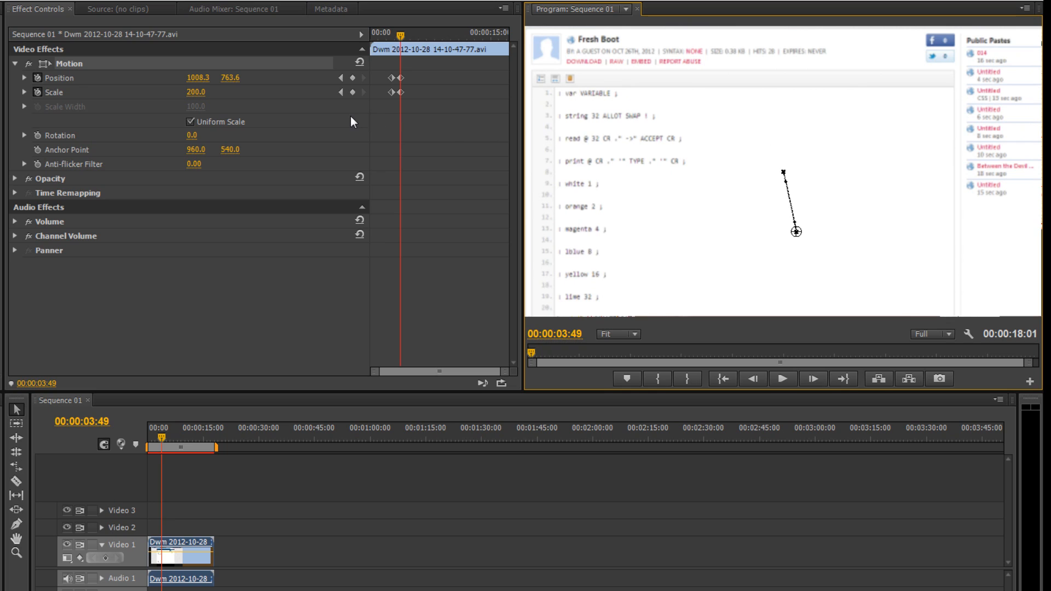
mouse_move(353, 92)
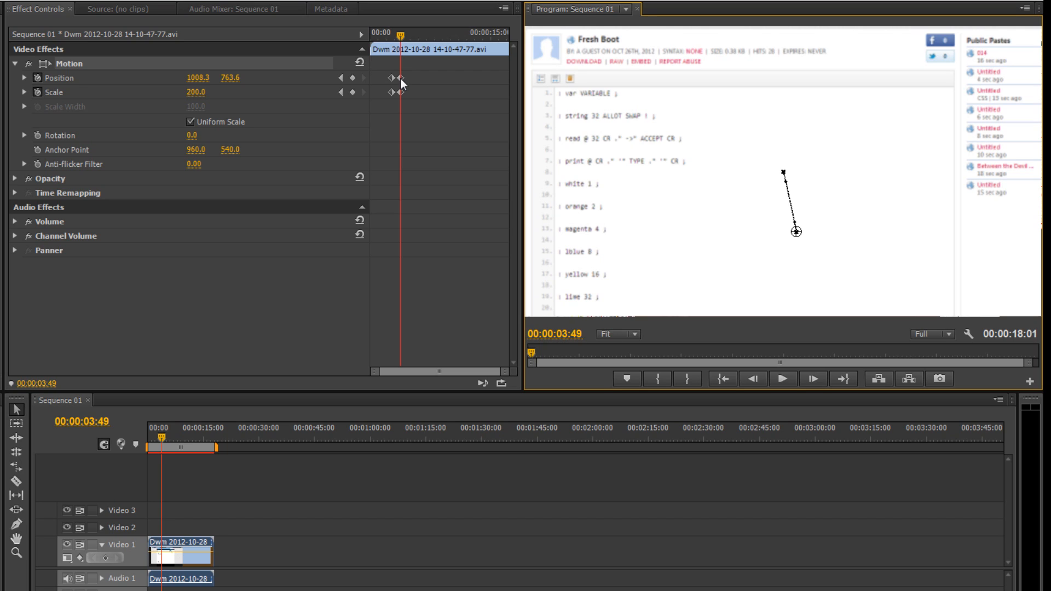
mouse_move(393, 123)
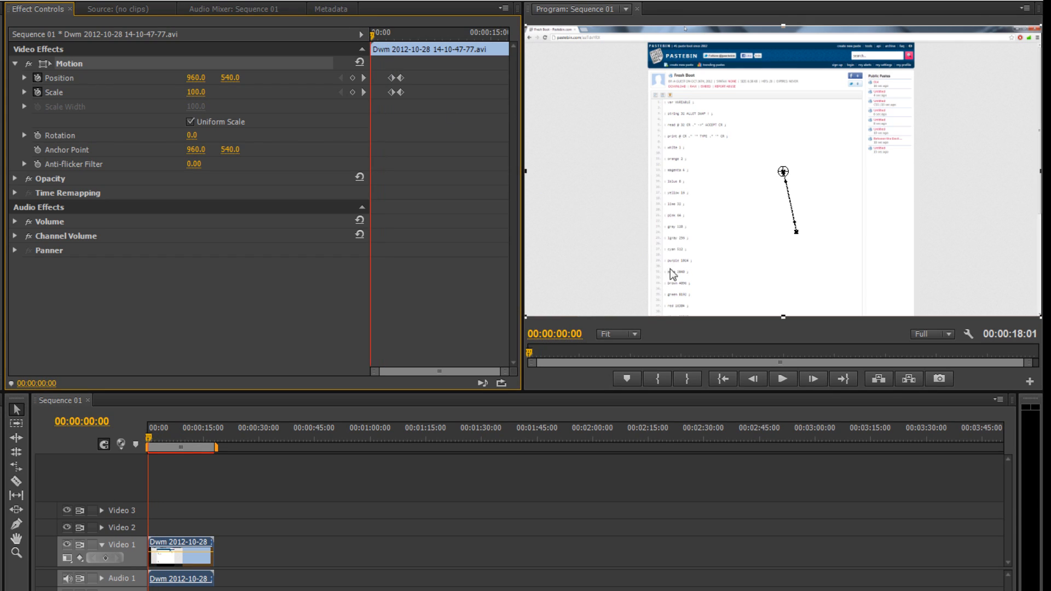
- Preview the zoom-in from the start and from 3:49, stopping at 9:55 where the hold should end
click(780, 378)
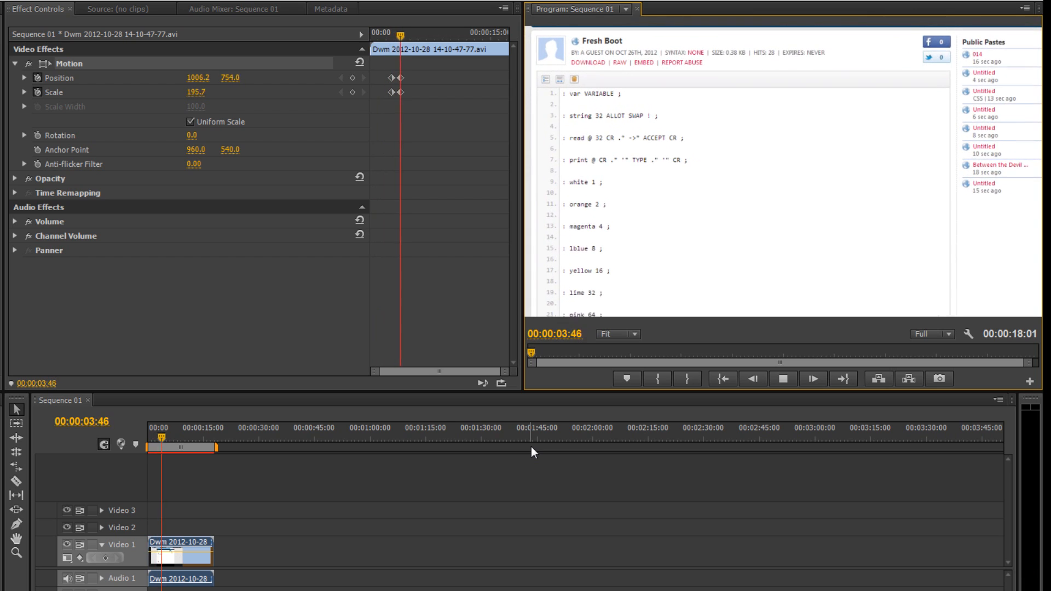
click(781, 379)
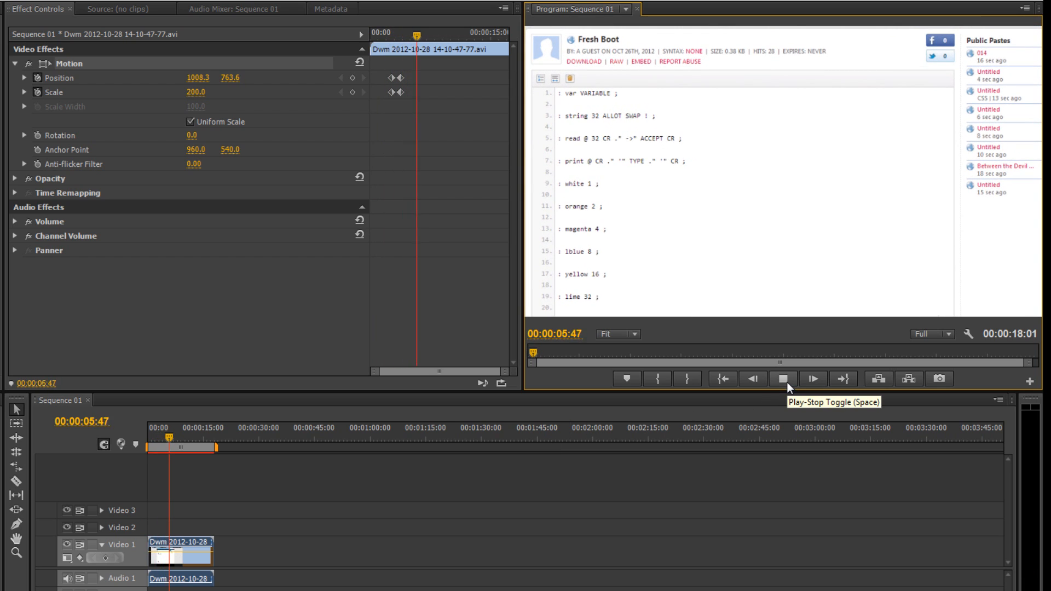
click(781, 378)
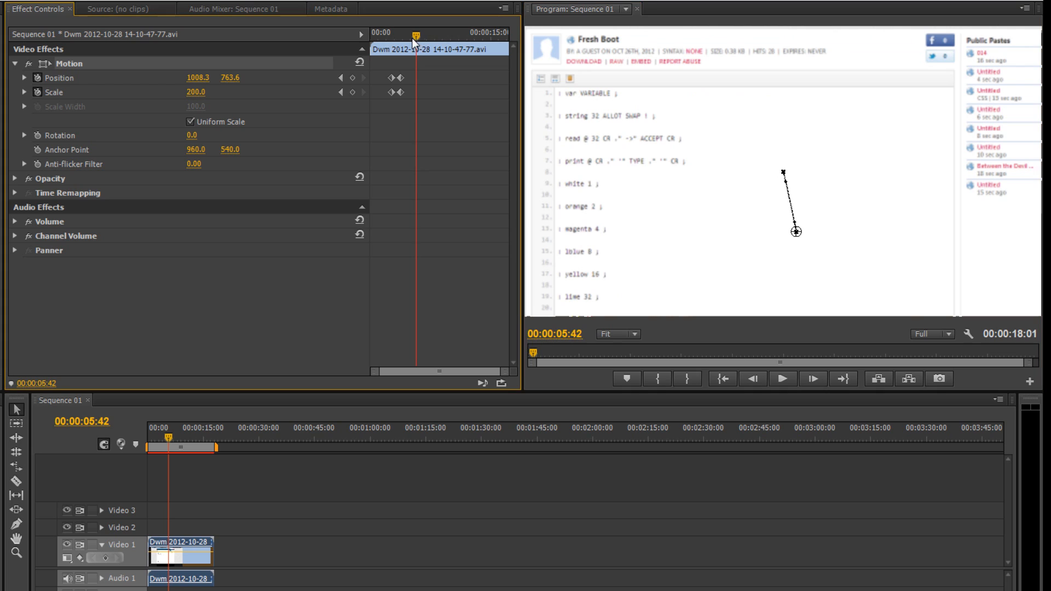
click(781, 378)
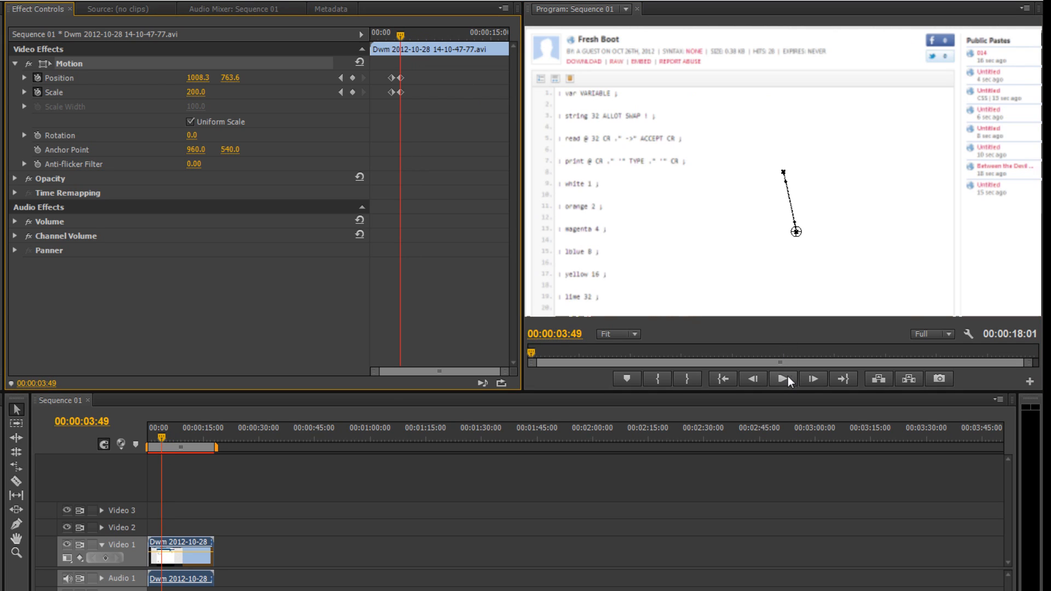
click(781, 379)
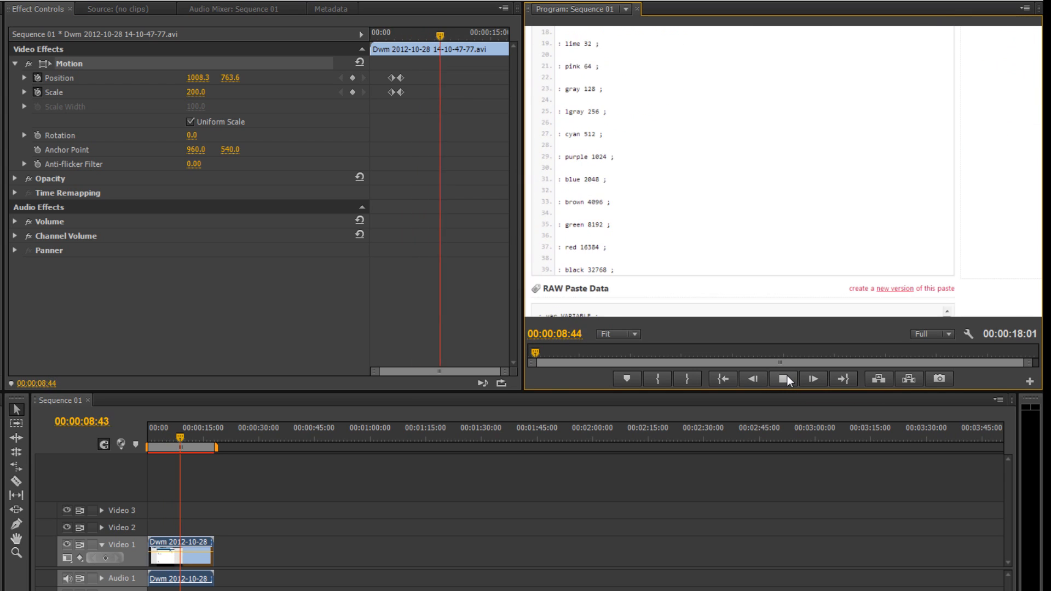
click(811, 378)
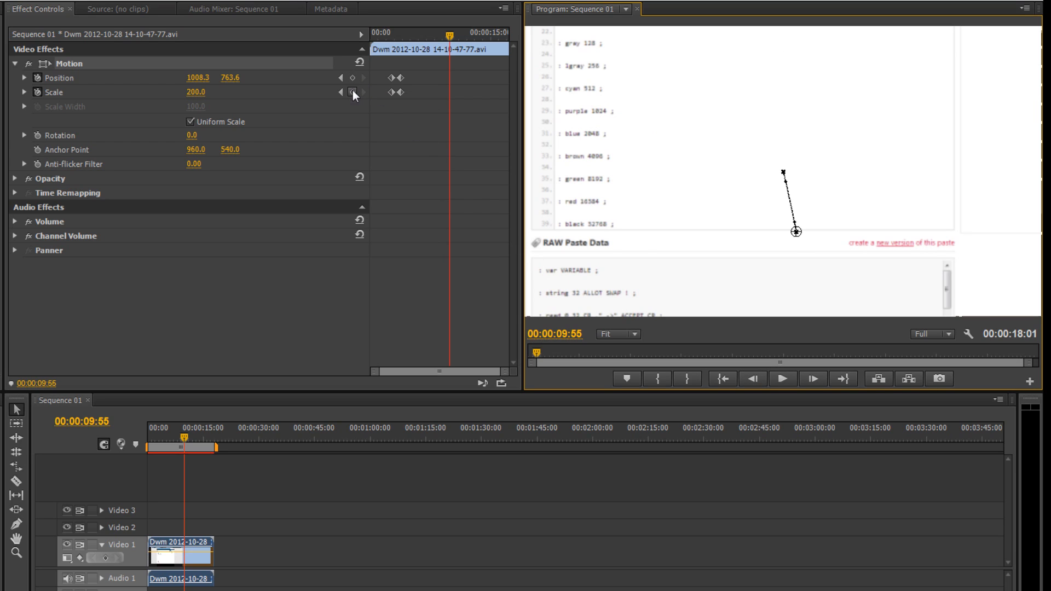
- Add hold keyframes for Position and Scale at 9:55, then play on to the zoom-out point at 11:15
click(354, 78)
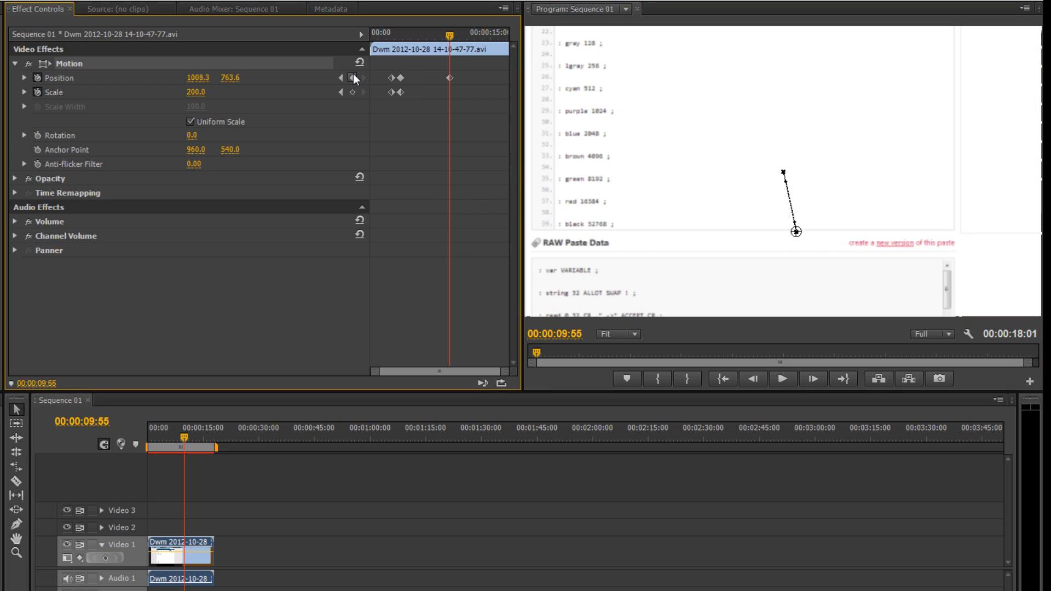
click(353, 92)
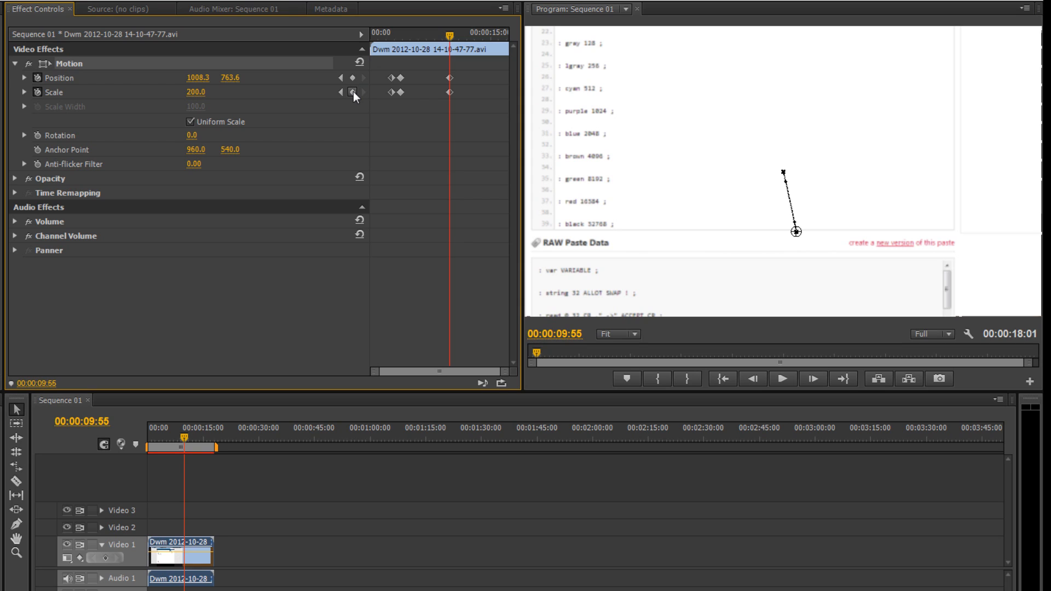
click(353, 92)
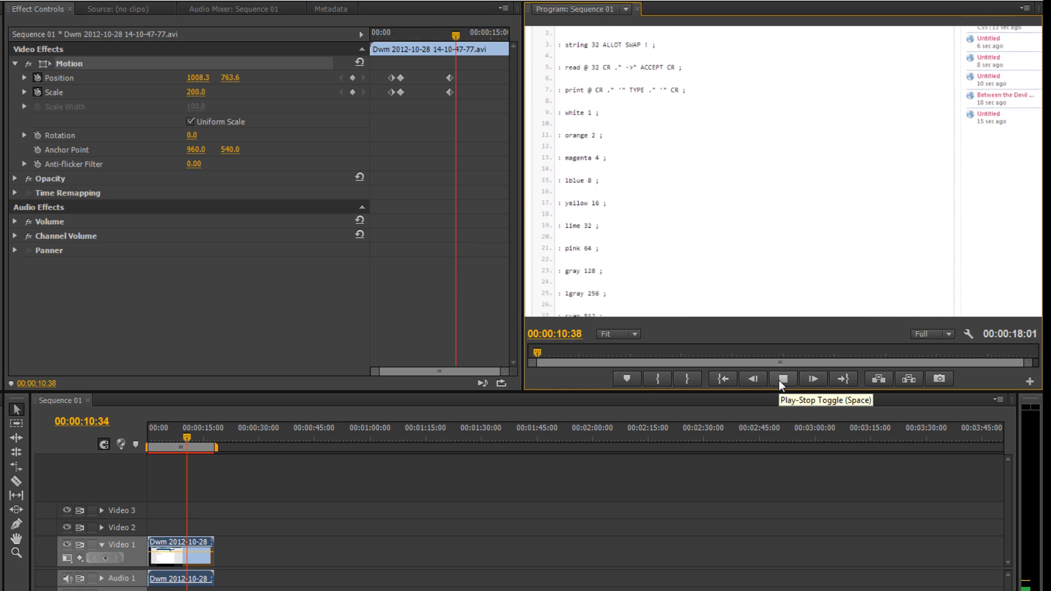
click(779, 379)
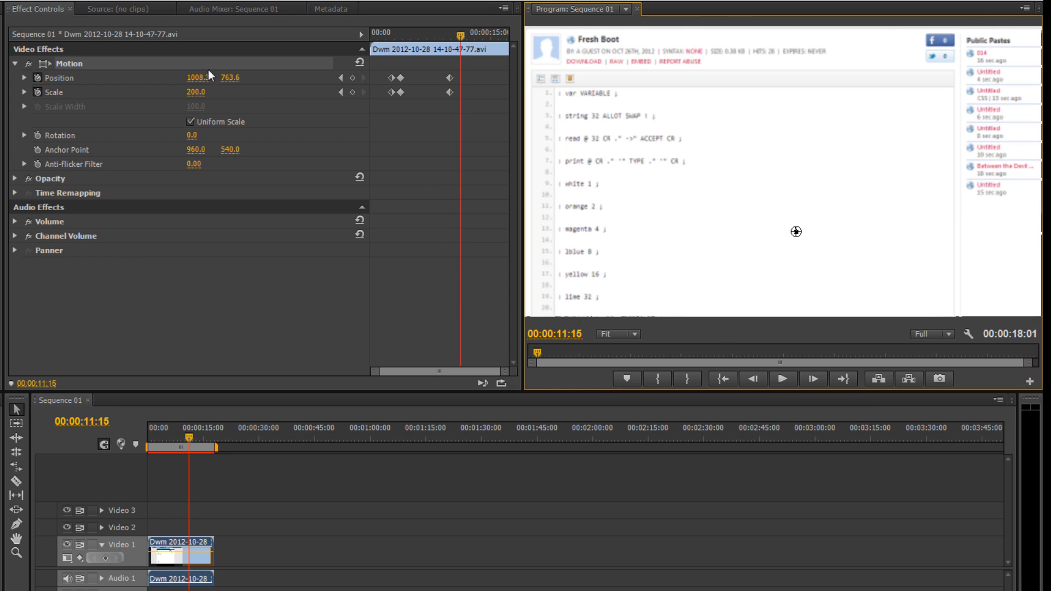
- At 11:15 return Position to 960, 540 and Scale to 100, and preview the zoom-out
click(194, 77)
text(960)
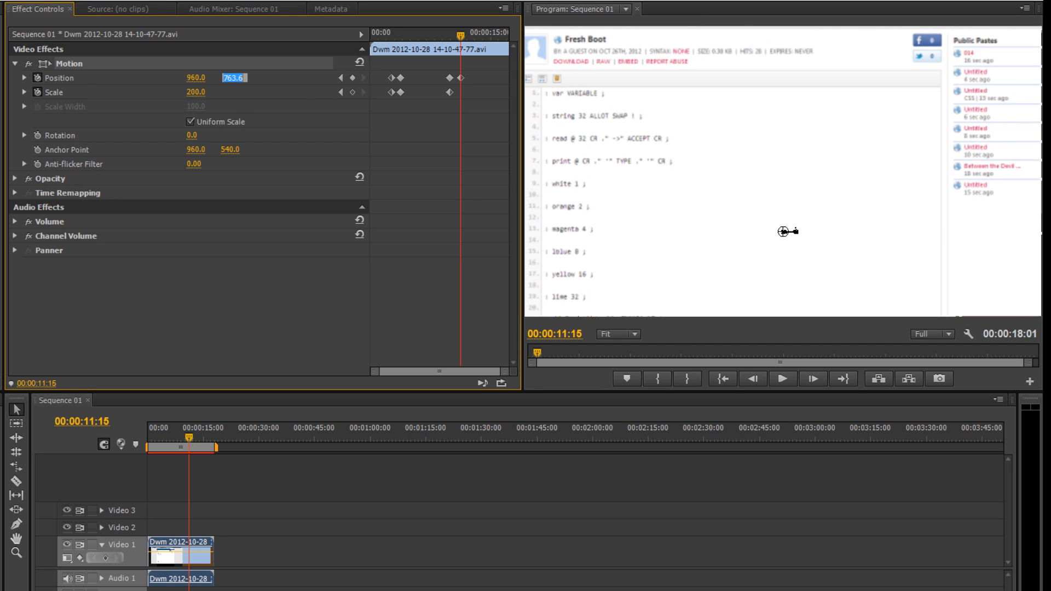
text(540.0)
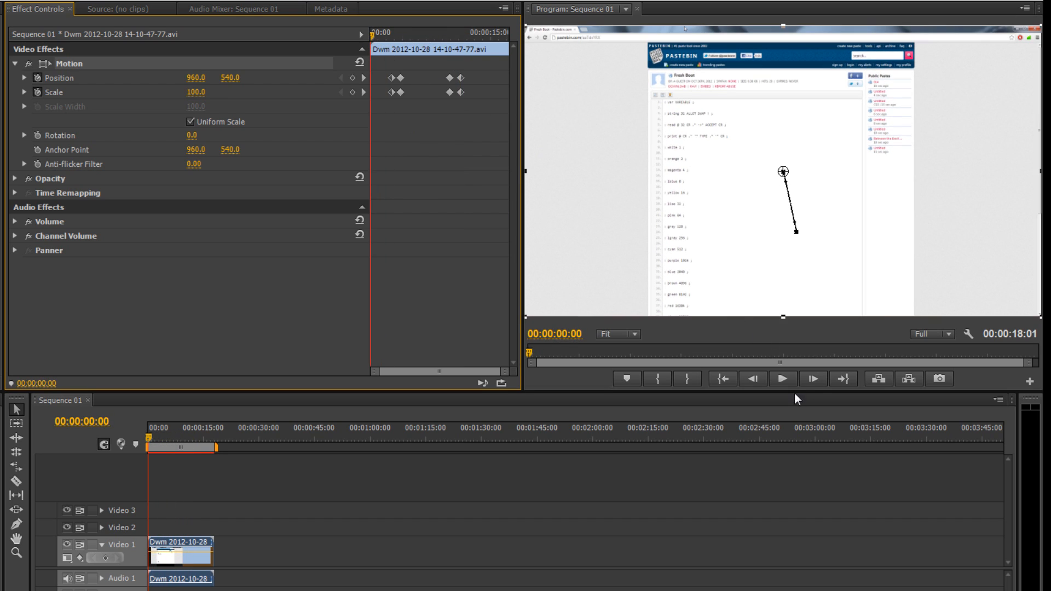
click(782, 379)
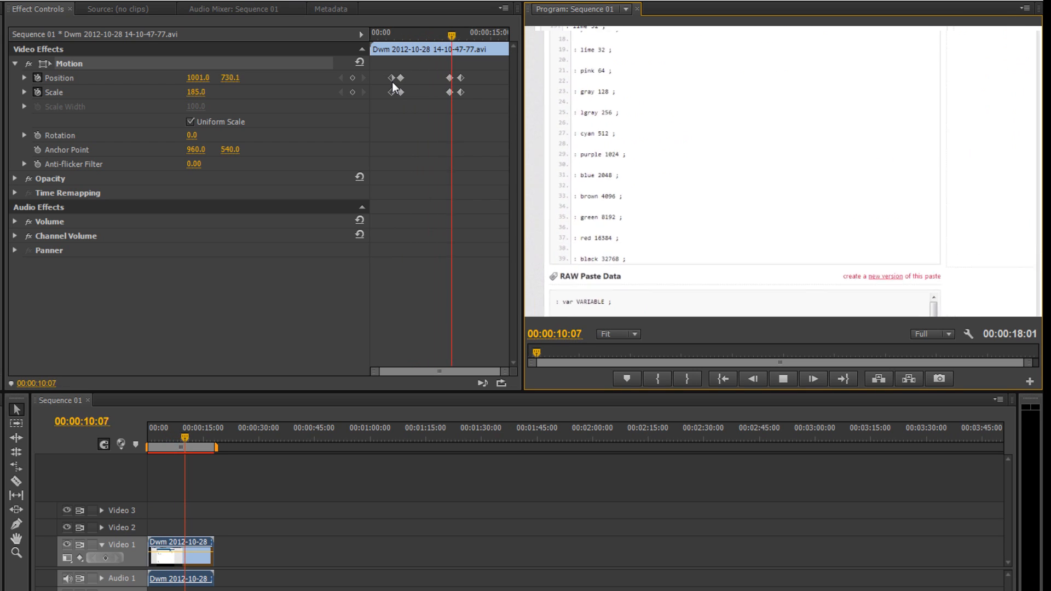
click(783, 379)
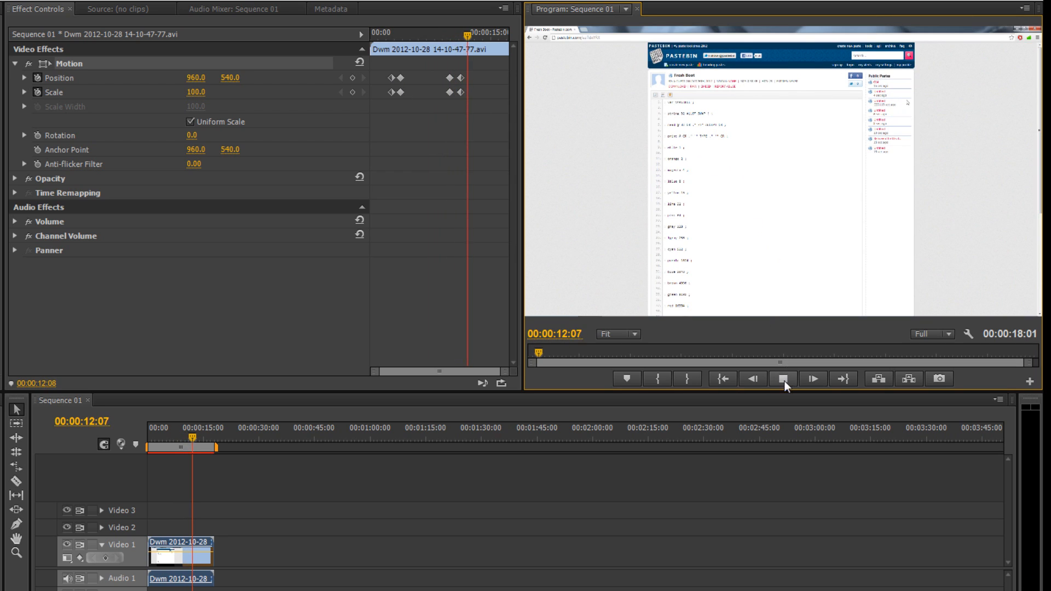
click(785, 379)
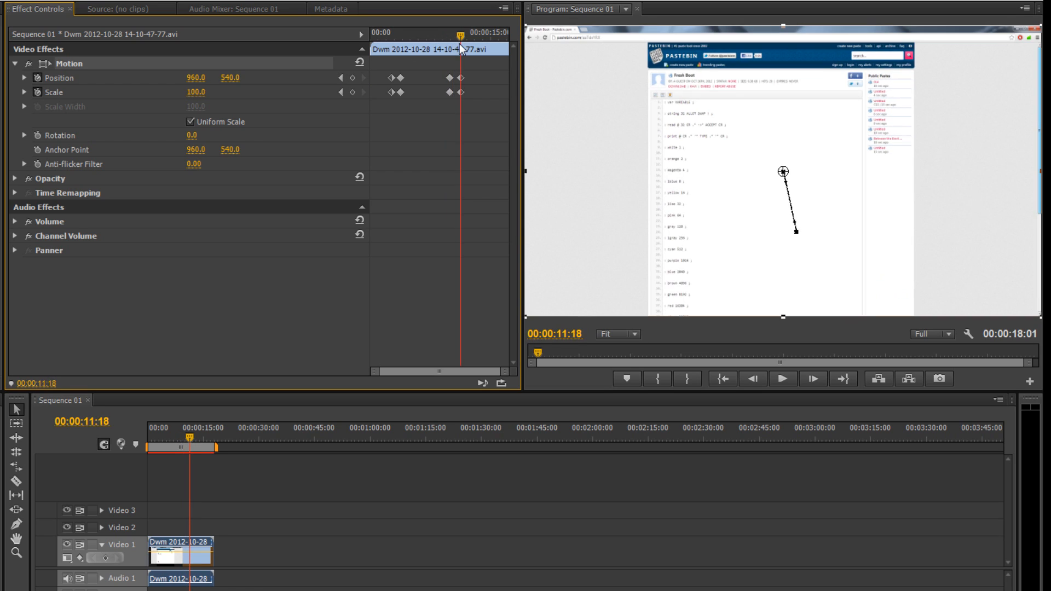
click(341, 78)
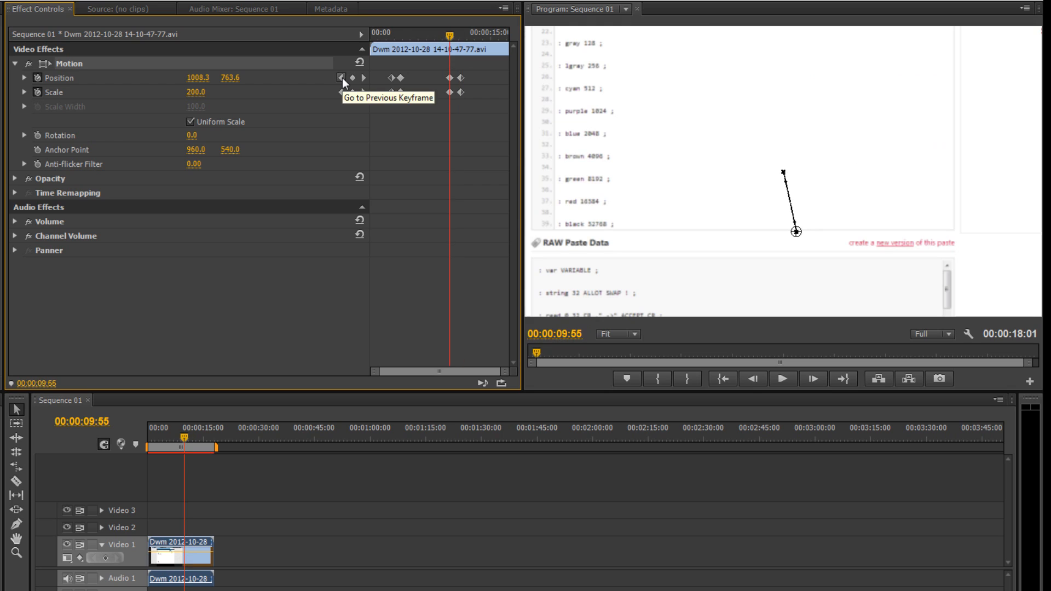
click(340, 78)
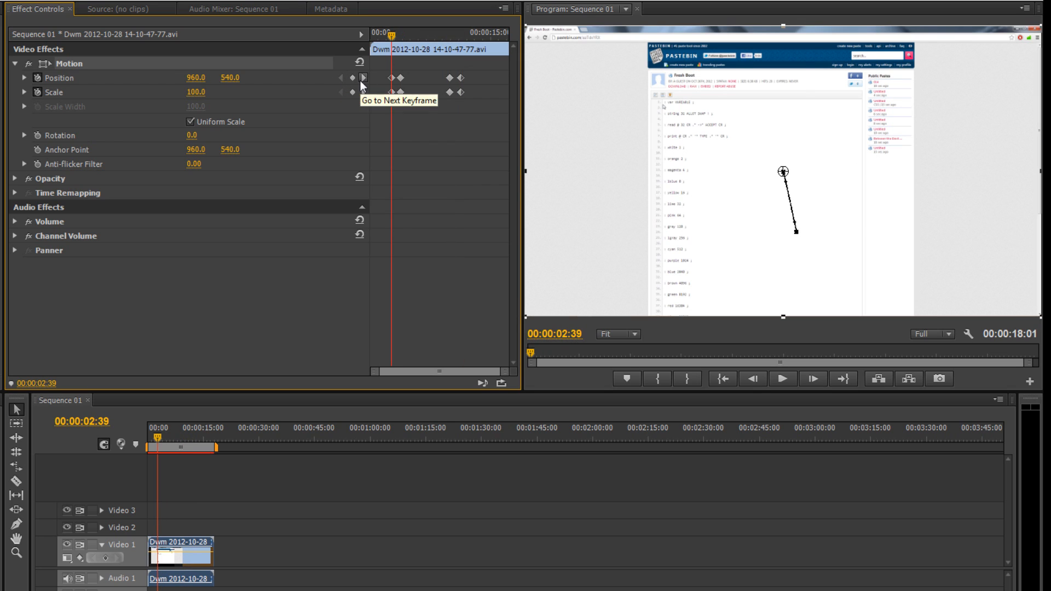
click(362, 78)
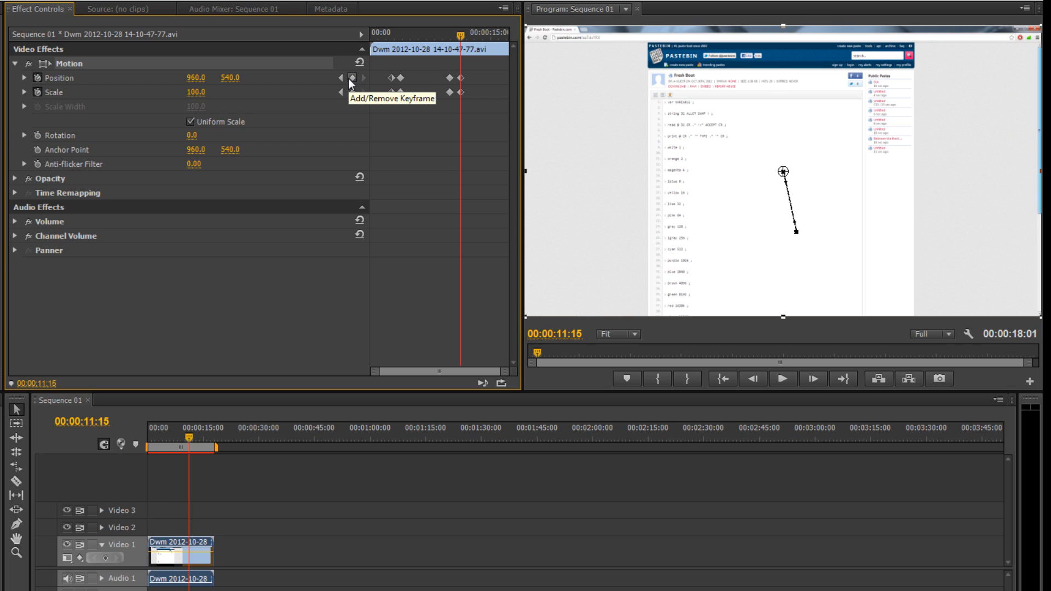
- Remove the 9:55 hold keyframes so the zoom eases from 200% to 100% by 11:15, and preview it
click(350, 92)
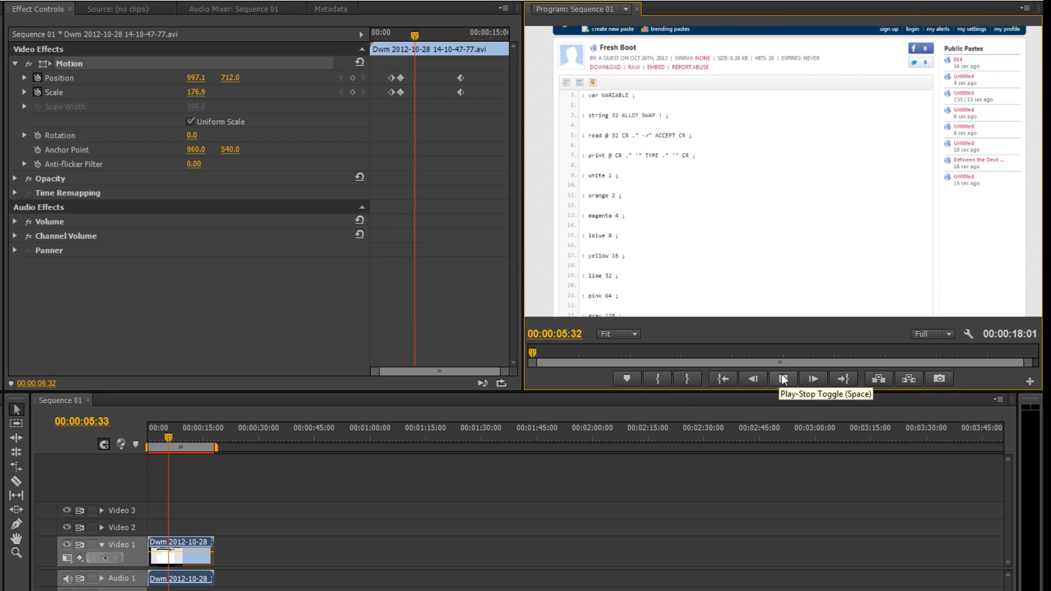
click(781, 379)
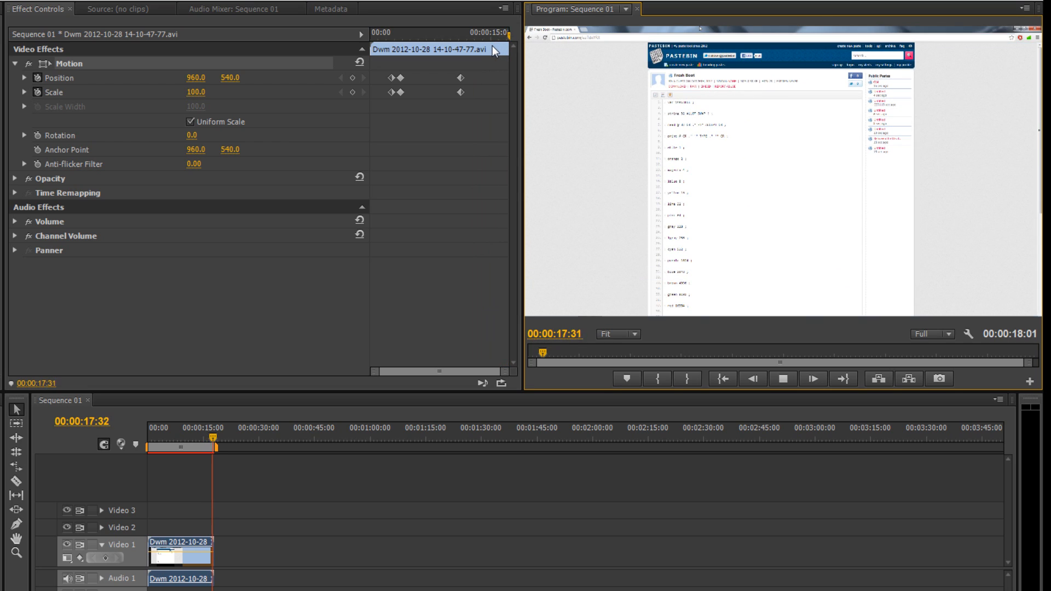
click(780, 380)
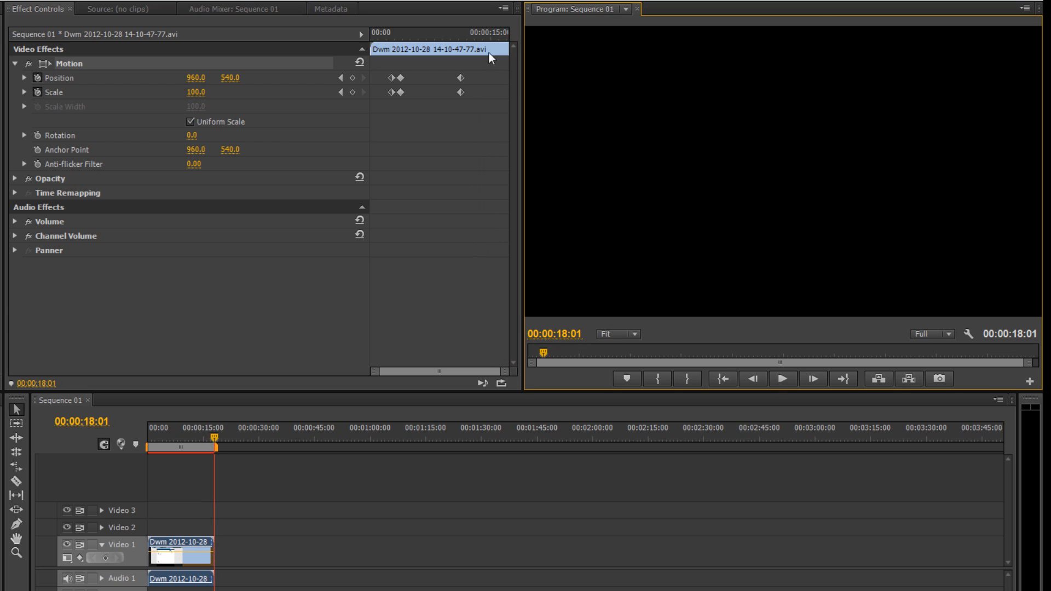
mouse_move(177, 544)
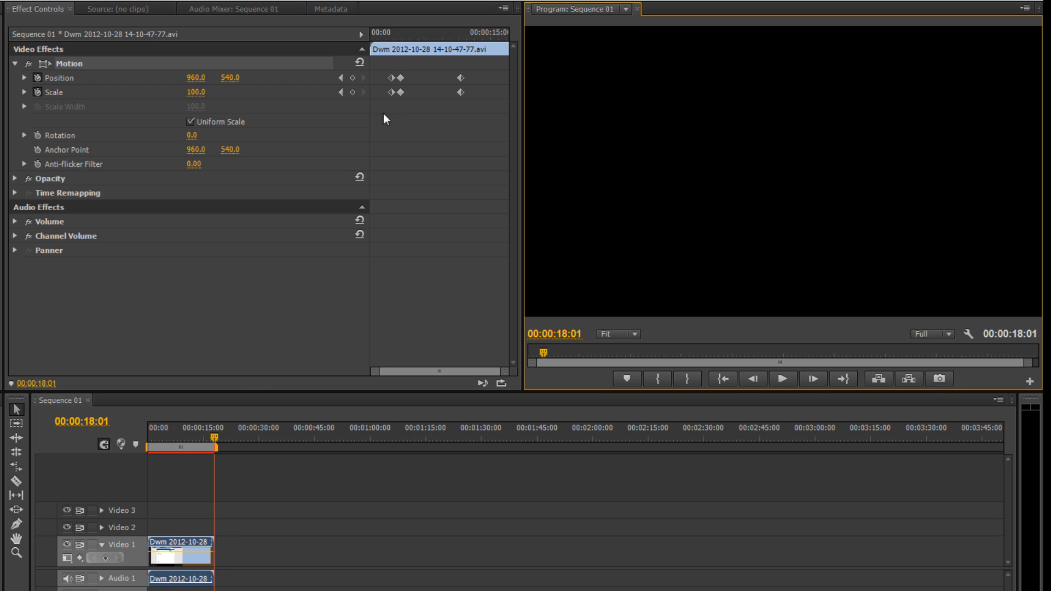
mouse_move(256, 521)
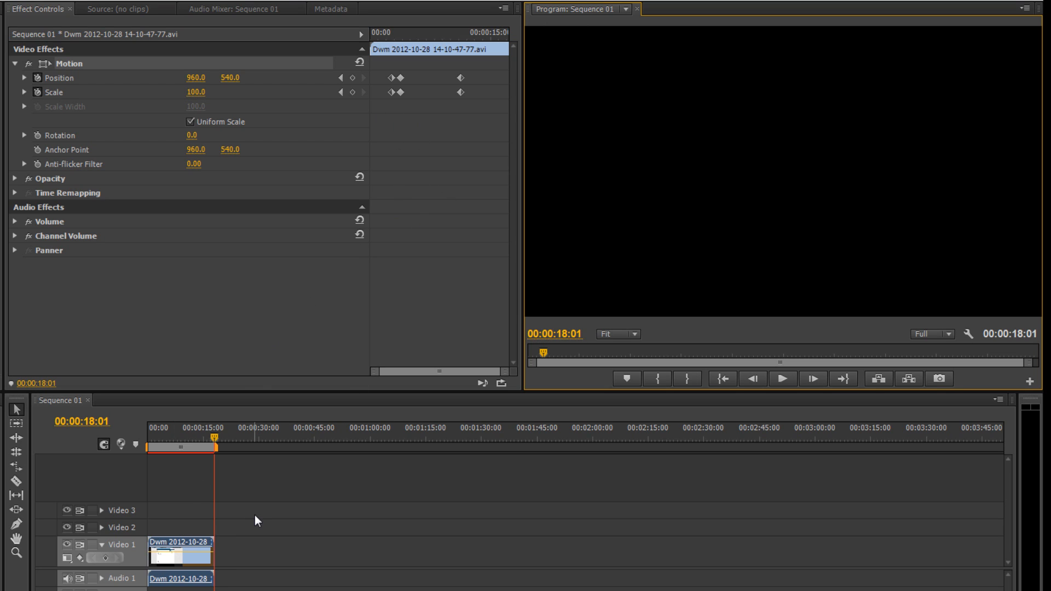